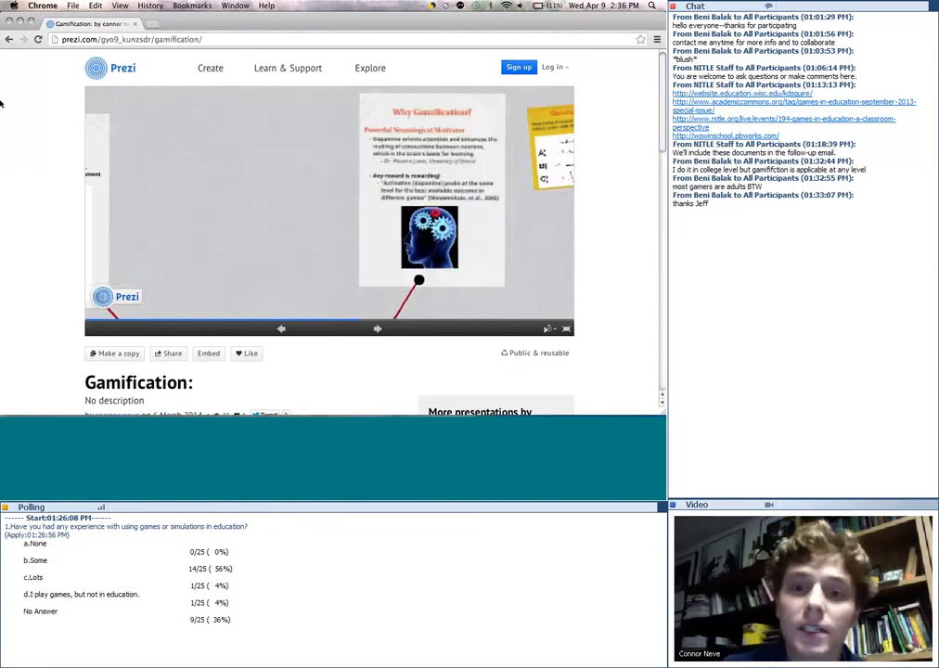
- Advance the Prezi past 'Why Gamification?' to the 'Uncertainty' slide on dopamine and reward
click(377, 328)
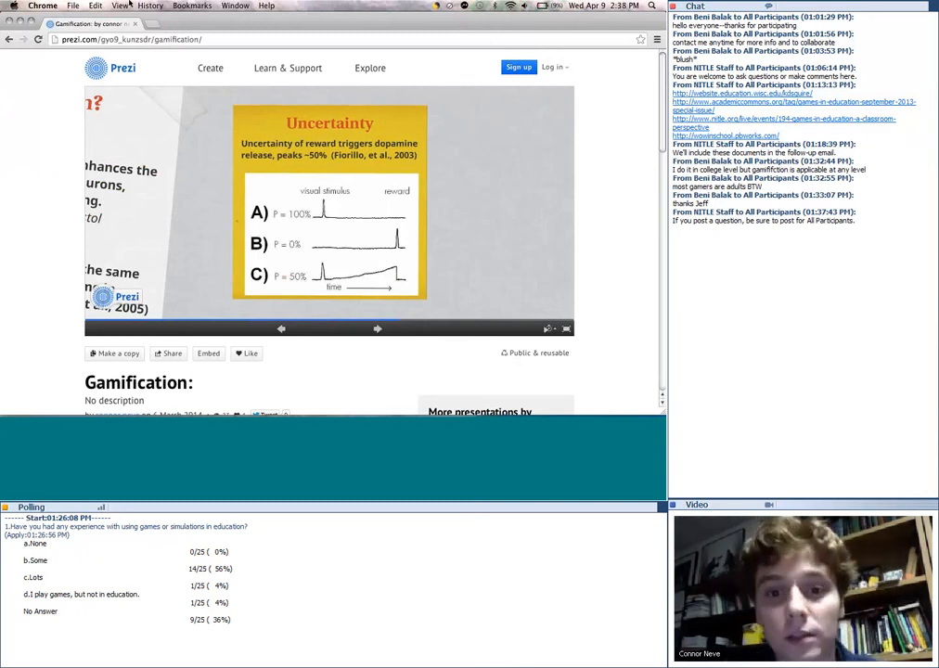
- Advance the Prezi from 'Uncertainty' to the 'Directed Behavioral Momentum' StackOverflow badges slide
click(378, 329)
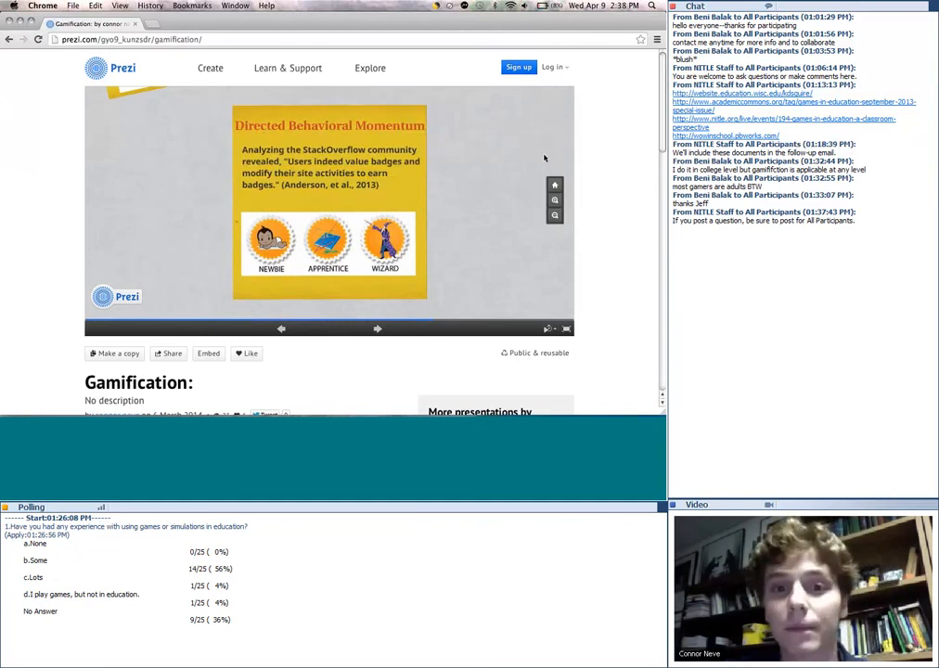
mouse_move(604, 151)
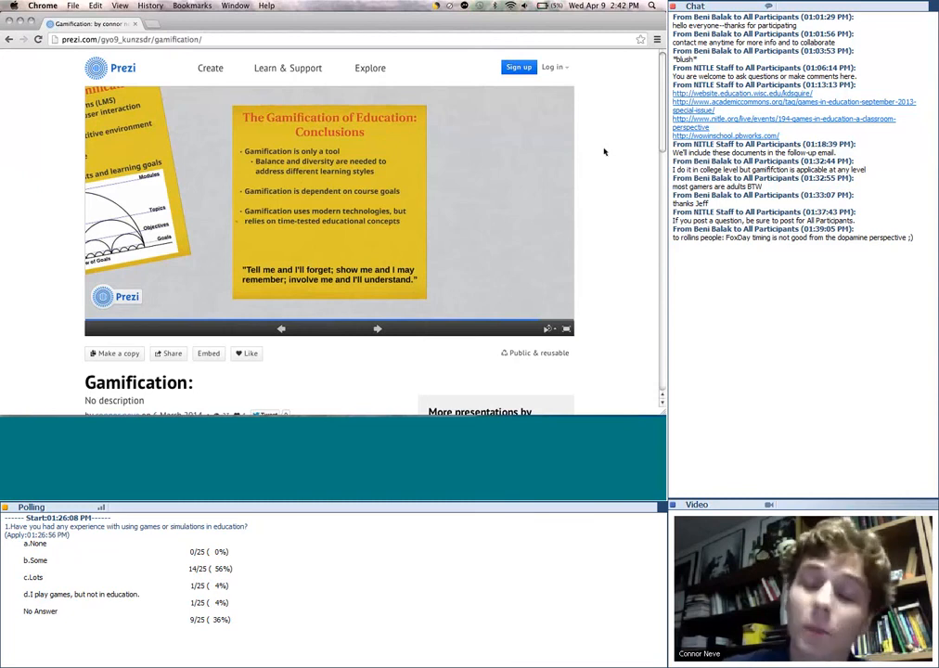
mouse_move(594, 128)
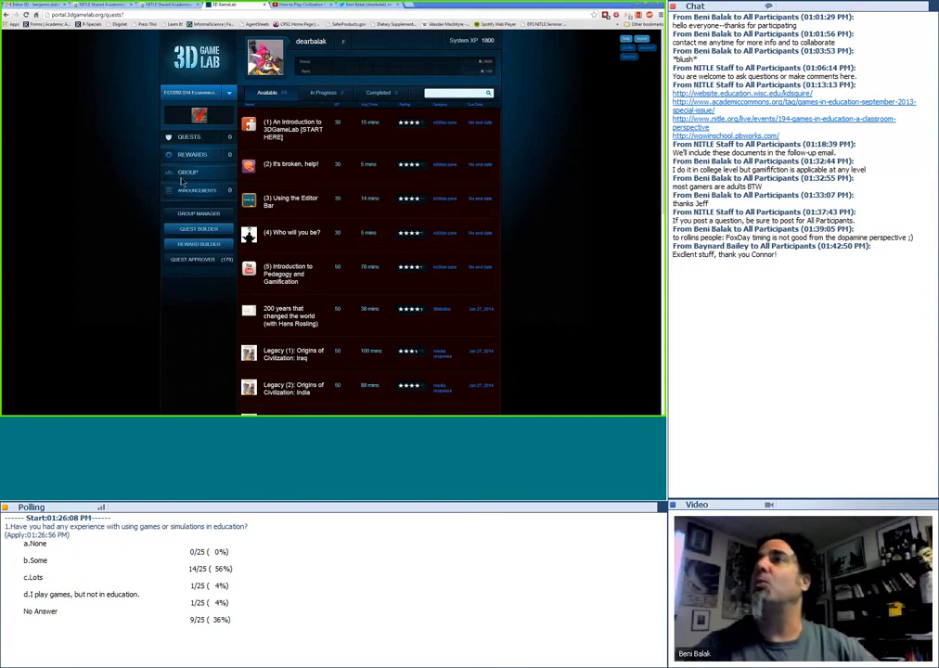
mouse_move(58, 287)
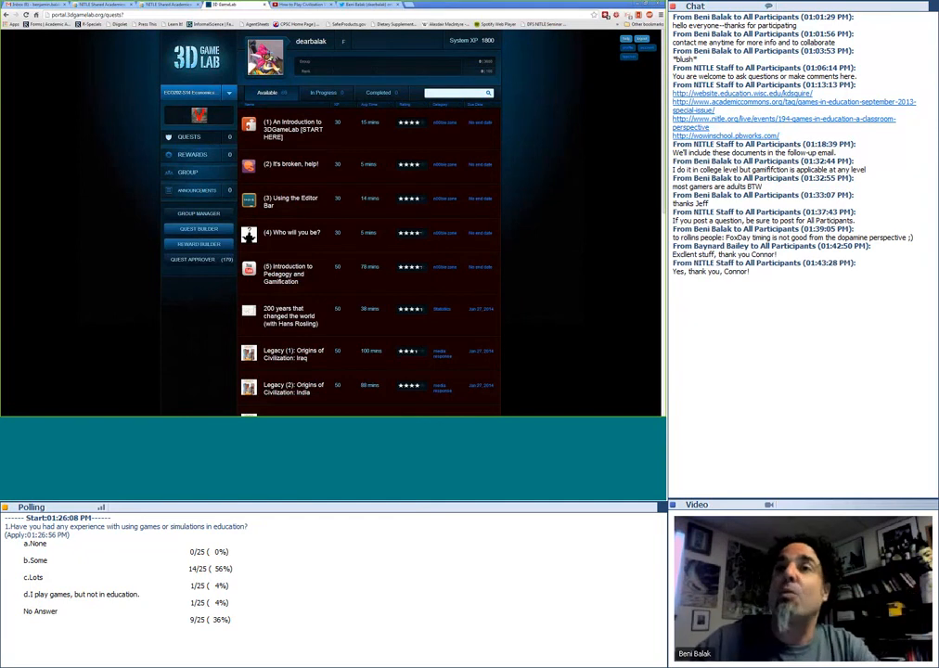
mouse_move(360, 218)
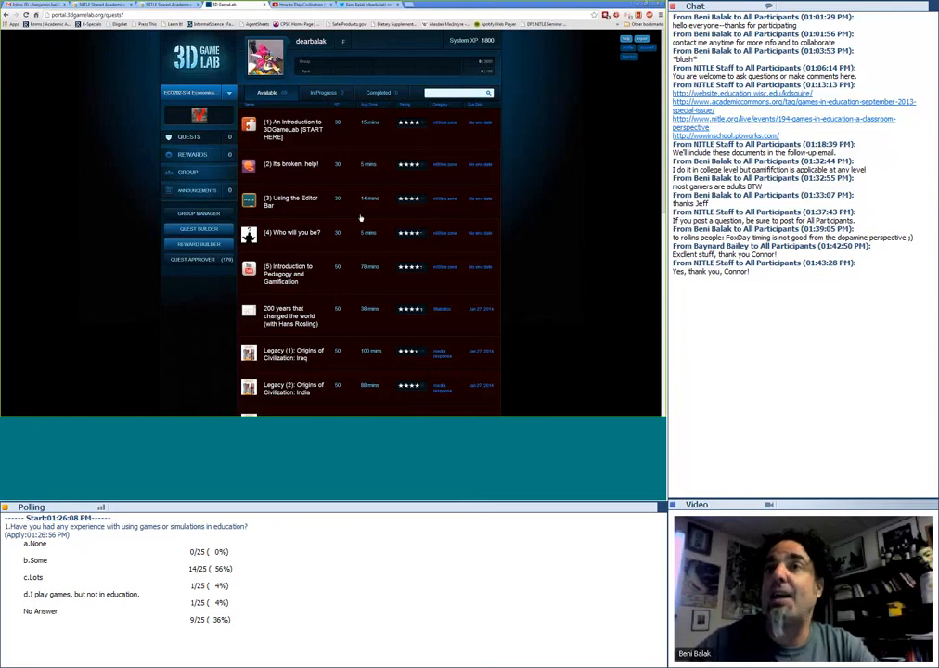
mouse_move(566, 261)
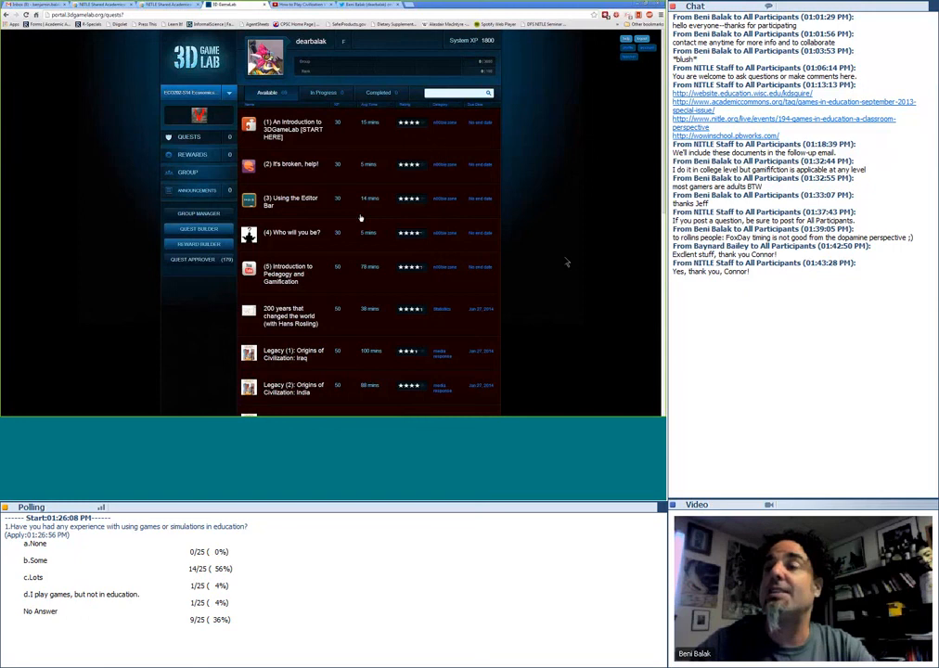
mouse_move(575, 247)
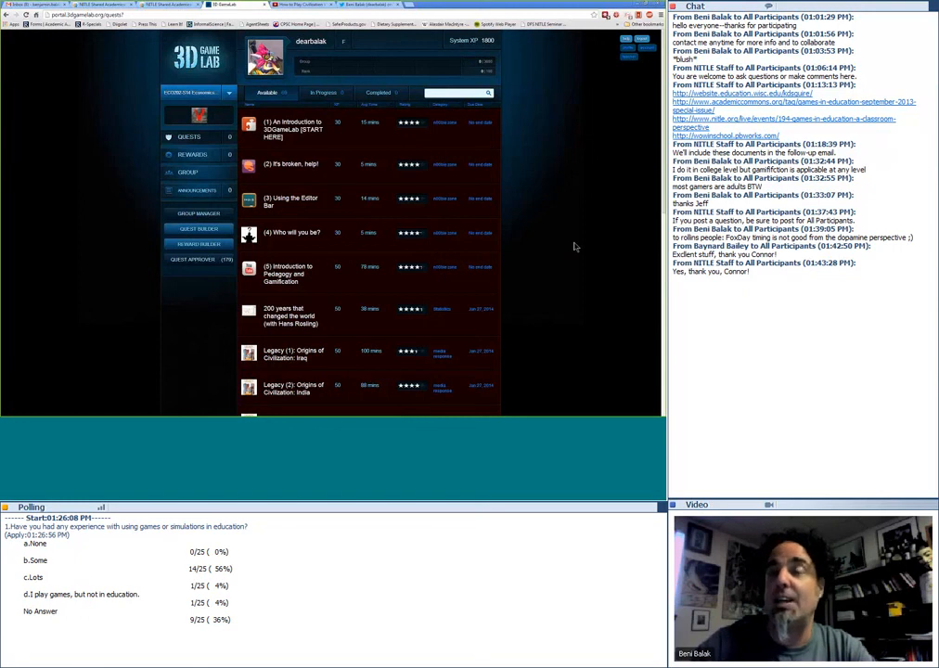
mouse_move(573, 240)
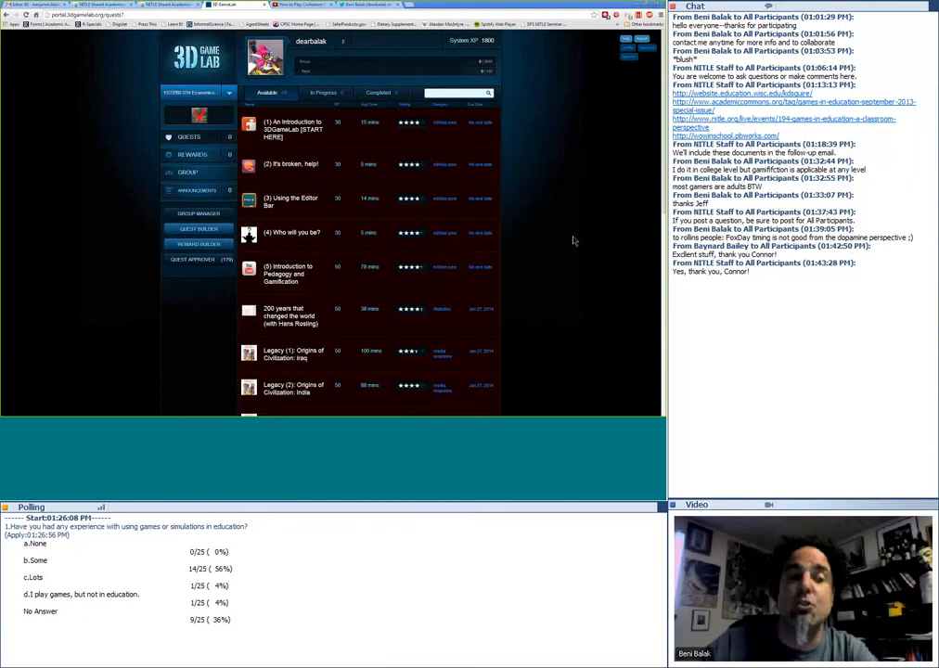
mouse_move(532, 252)
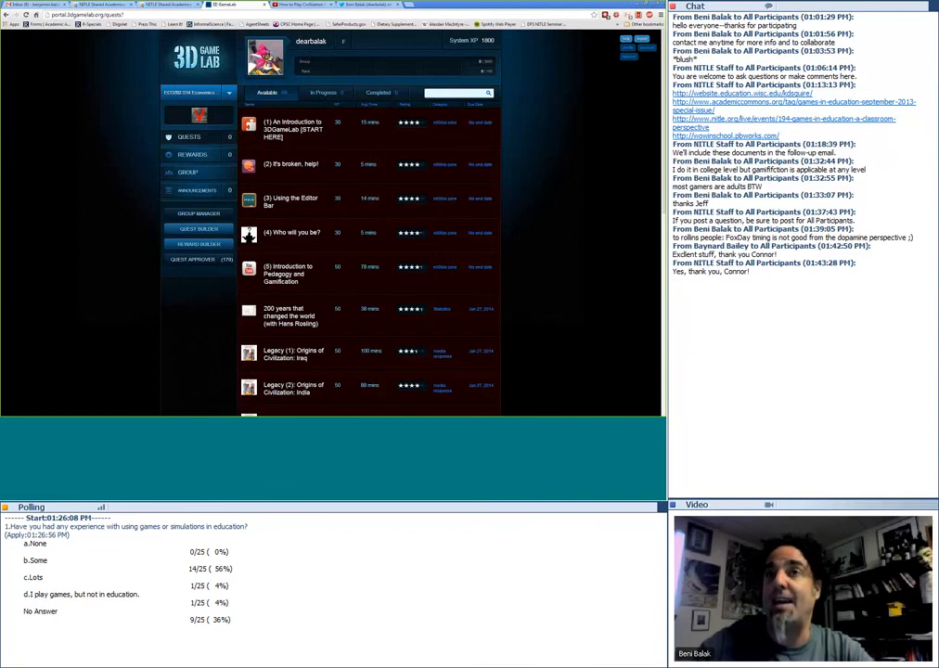
- Show the civilization course's Available quests, including the Legacy series and Guns, Germs, and Steel
click(228, 92)
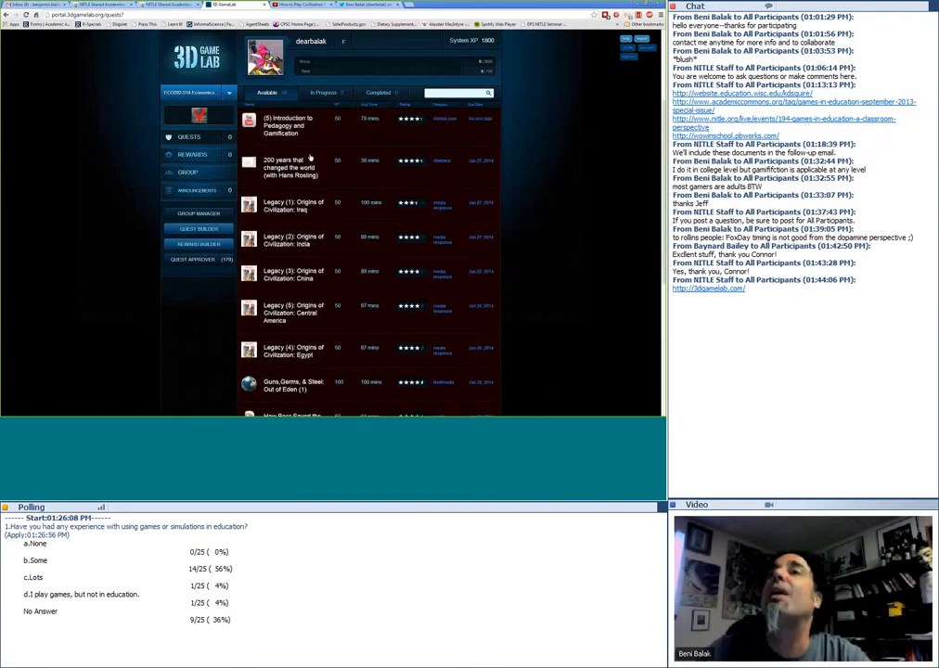
- Open the '200 years that changed the world (with Hans Rosling)' quest and scroll through it
click(290, 164)
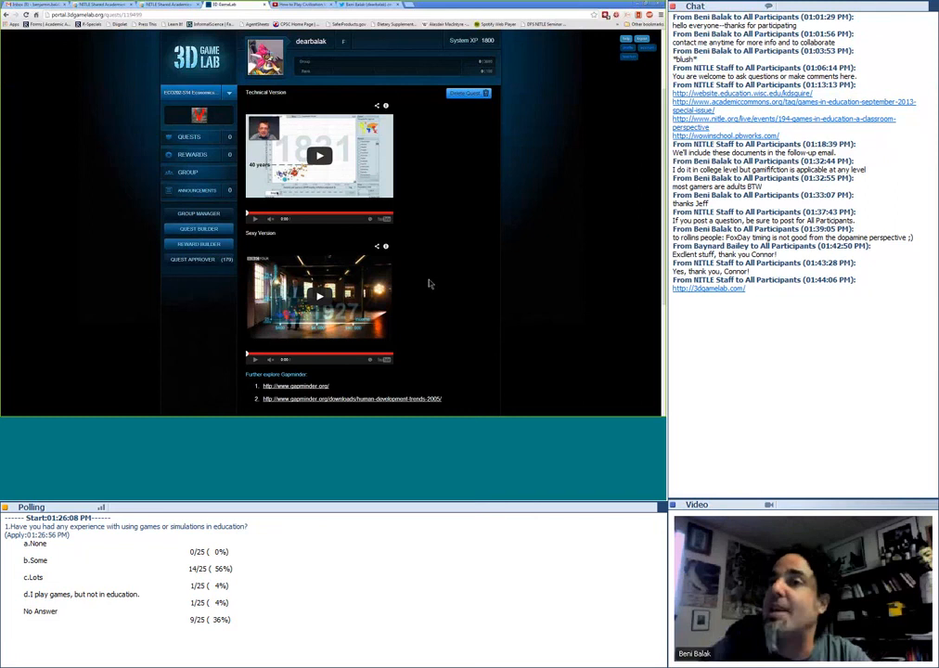
scroll(down, 3)
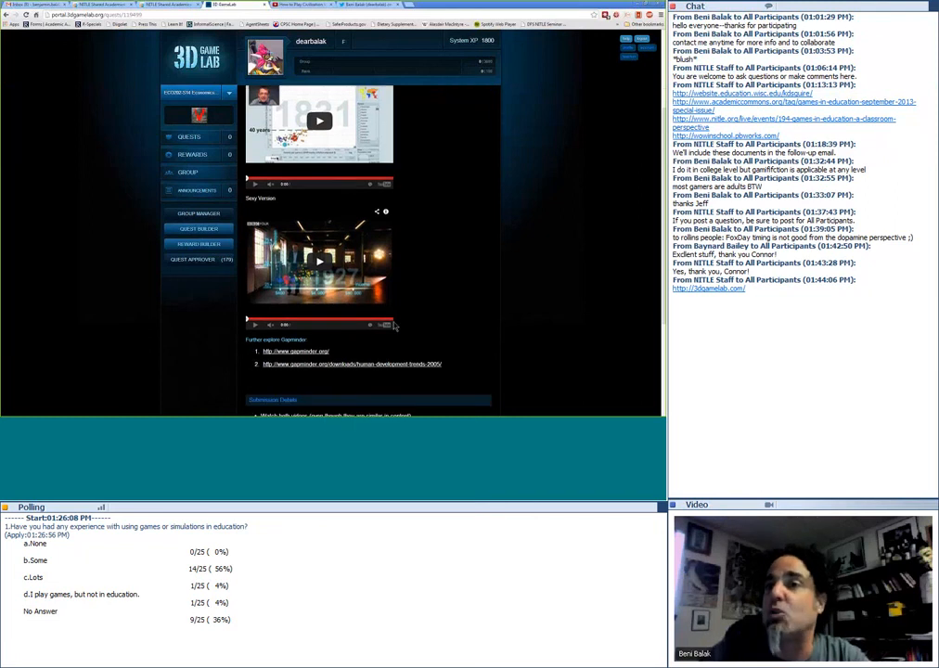
scroll(down, 3)
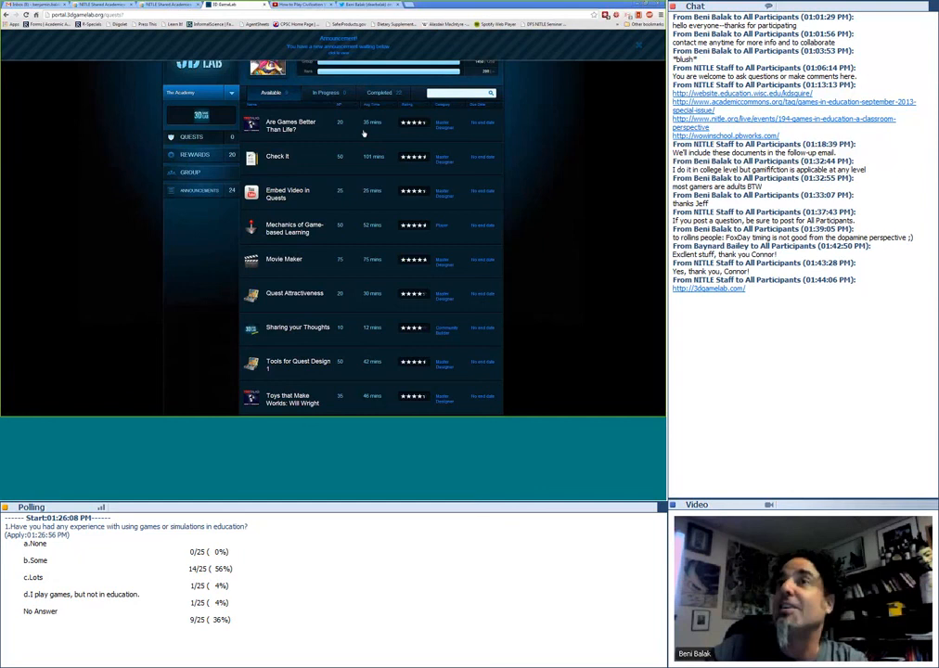
mouse_move(557, 153)
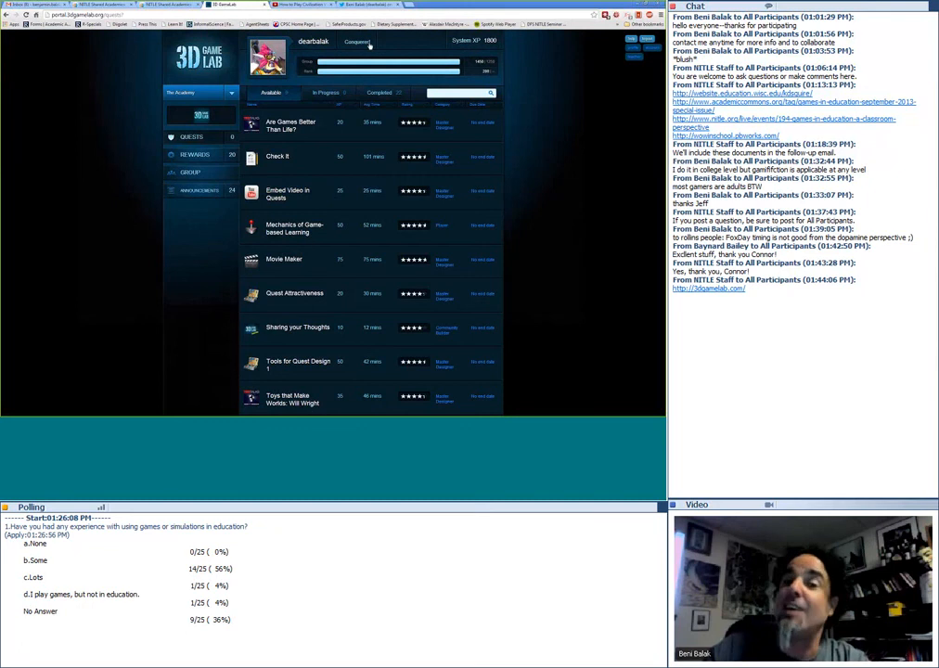
mouse_move(508, 215)
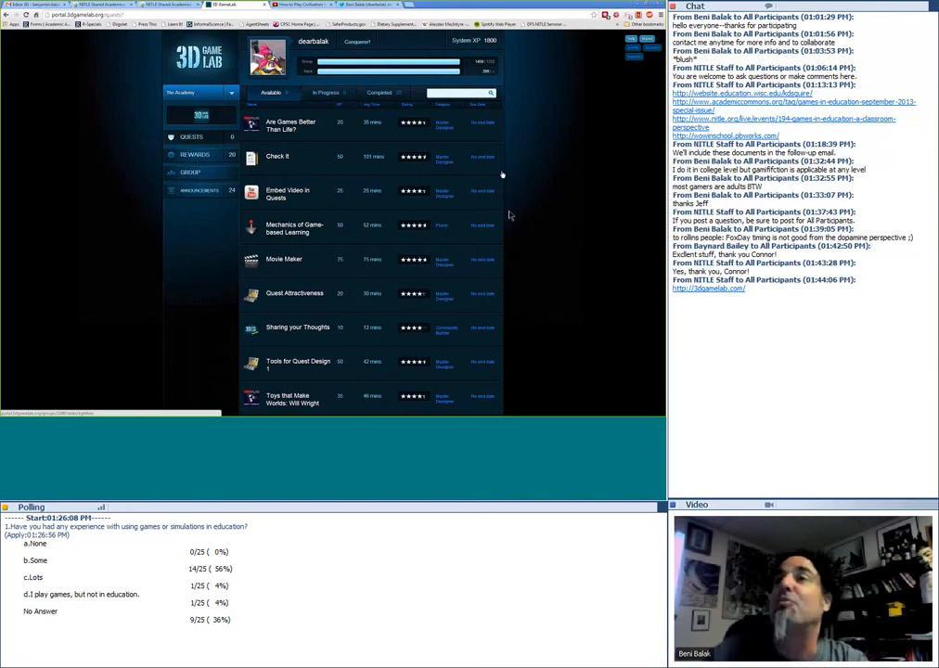